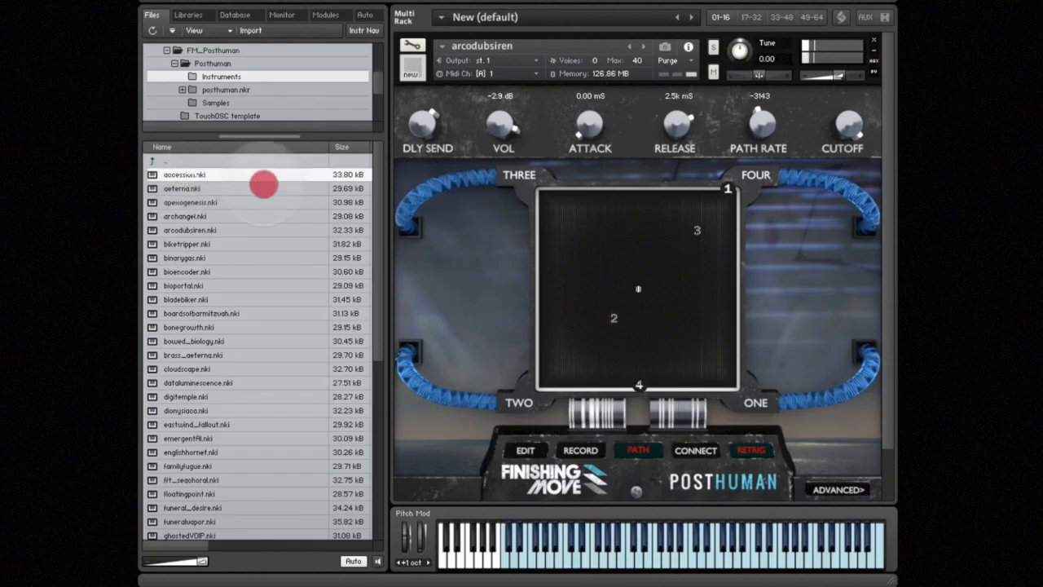
Load accession.nki from the PostHuman instruments folder, replacing arcodubsiren.
double_click(184, 175)
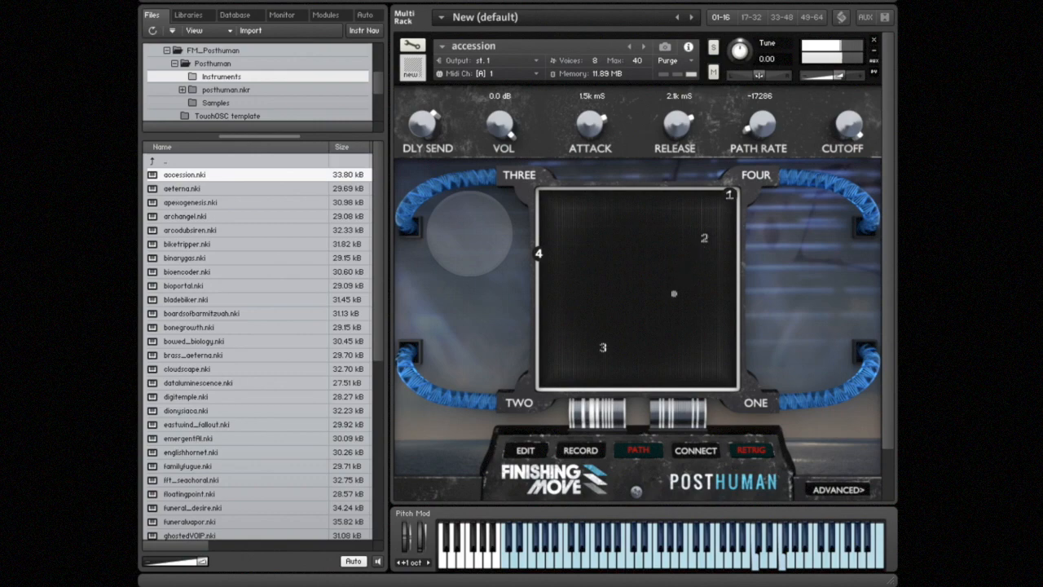
drag(675, 293, 541, 326)
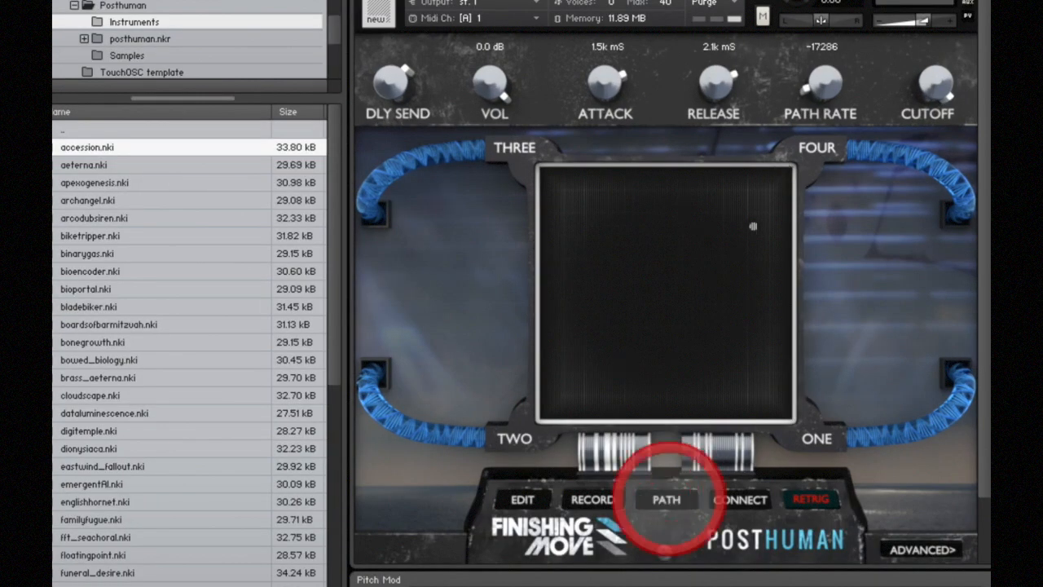
Switch off path playback and drag the blend around the pad, leaving it near the bottom centre.
click(665, 499)
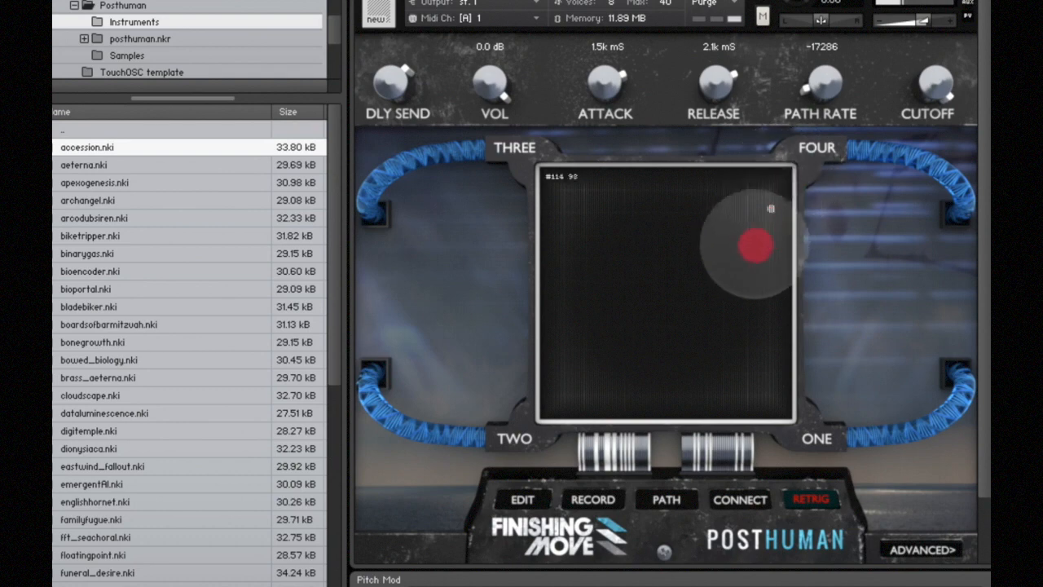
drag(752, 244, 579, 399)
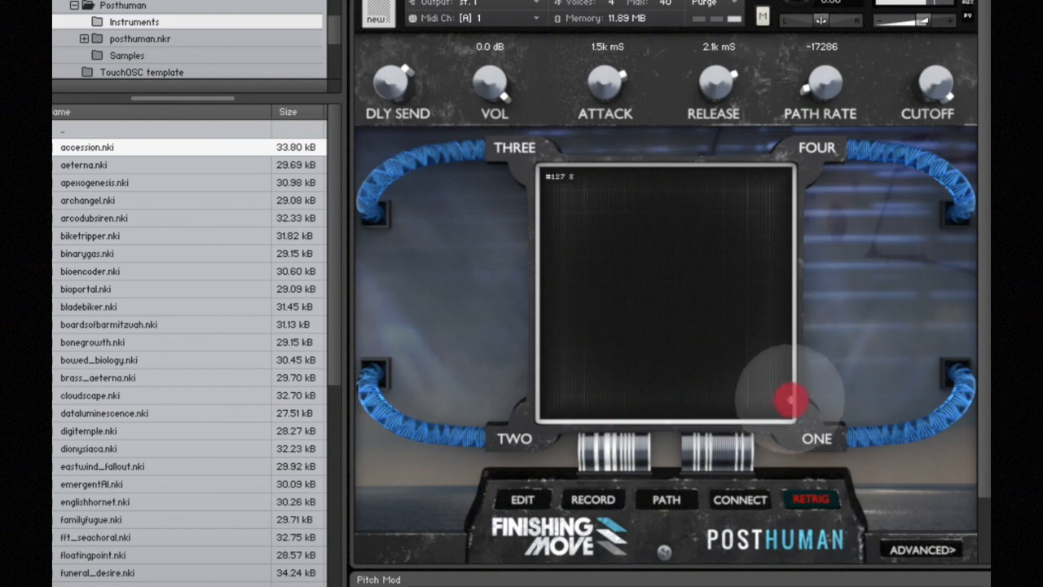
drag(790, 399, 590, 197)
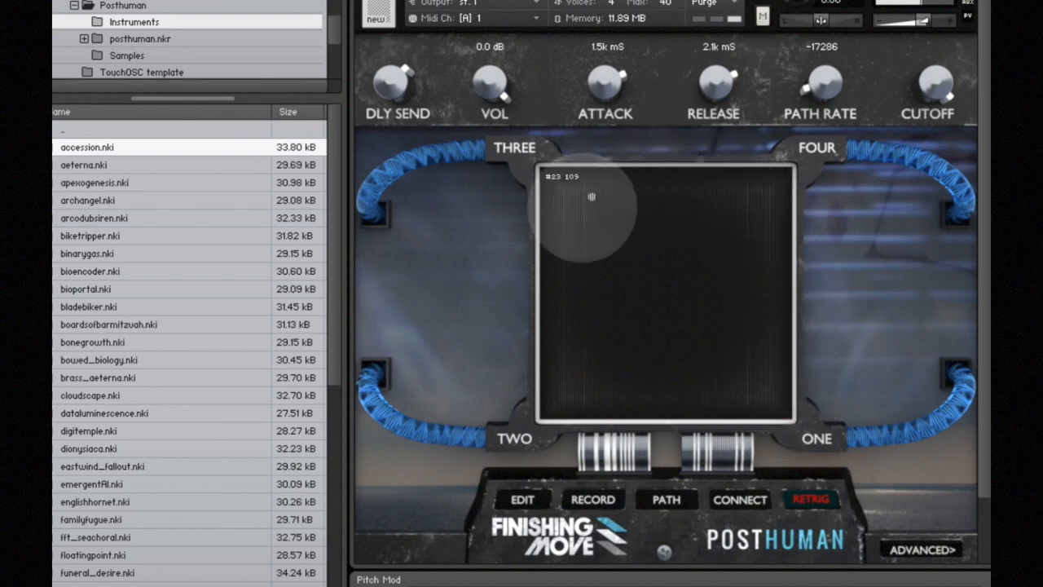
drag(590, 195, 721, 375)
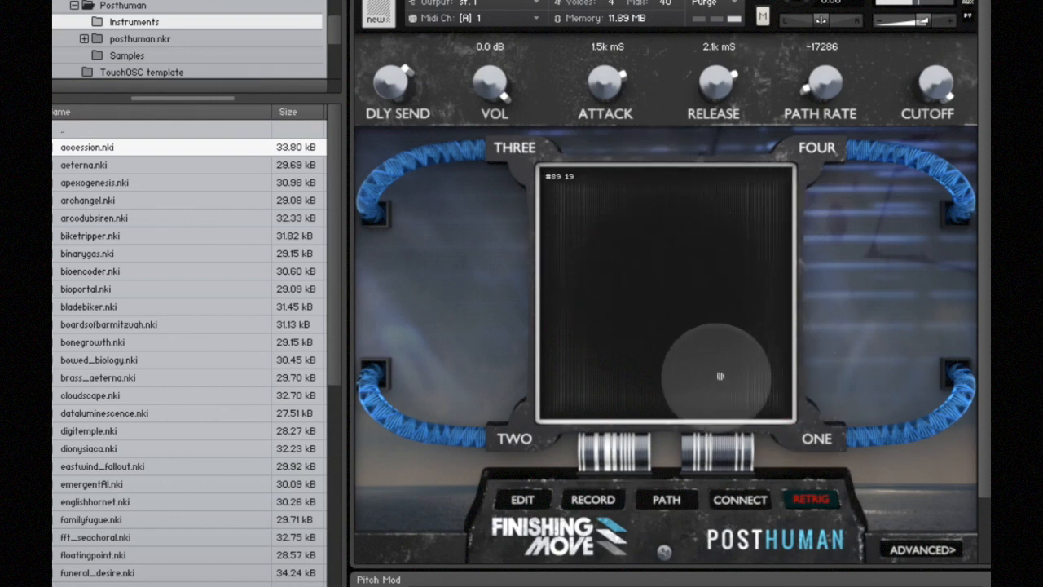
drag(720, 374, 671, 384)
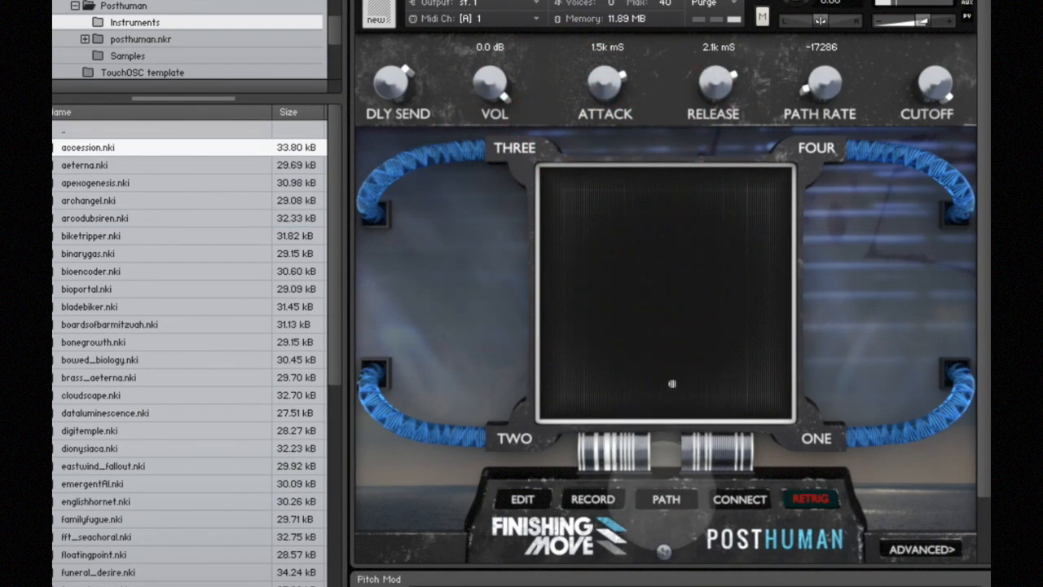
Switch path playback back on so the blend follows the four-point path.
click(665, 499)
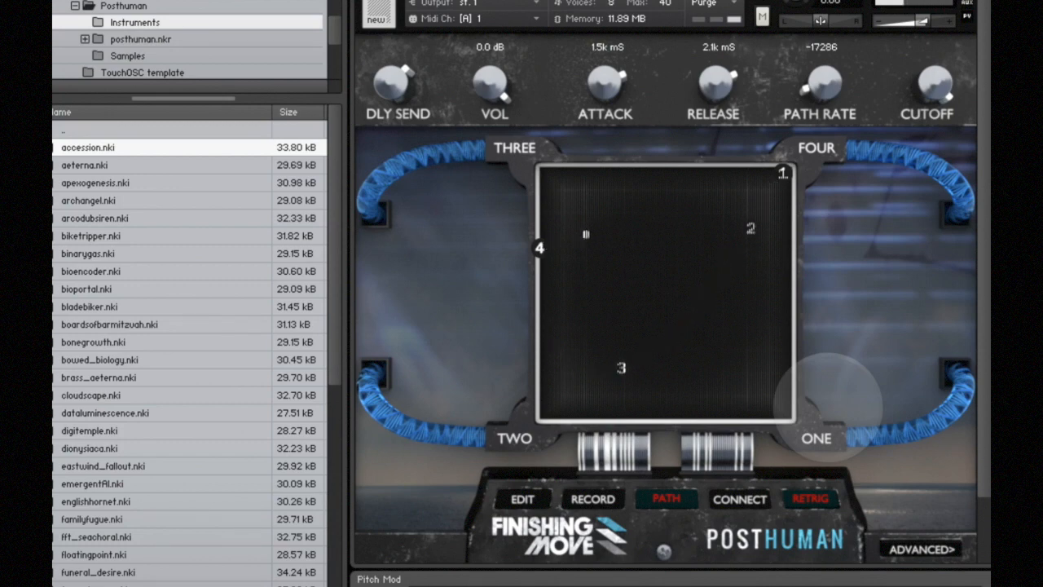
Arm recording of a new crossfade path.
click(810, 499)
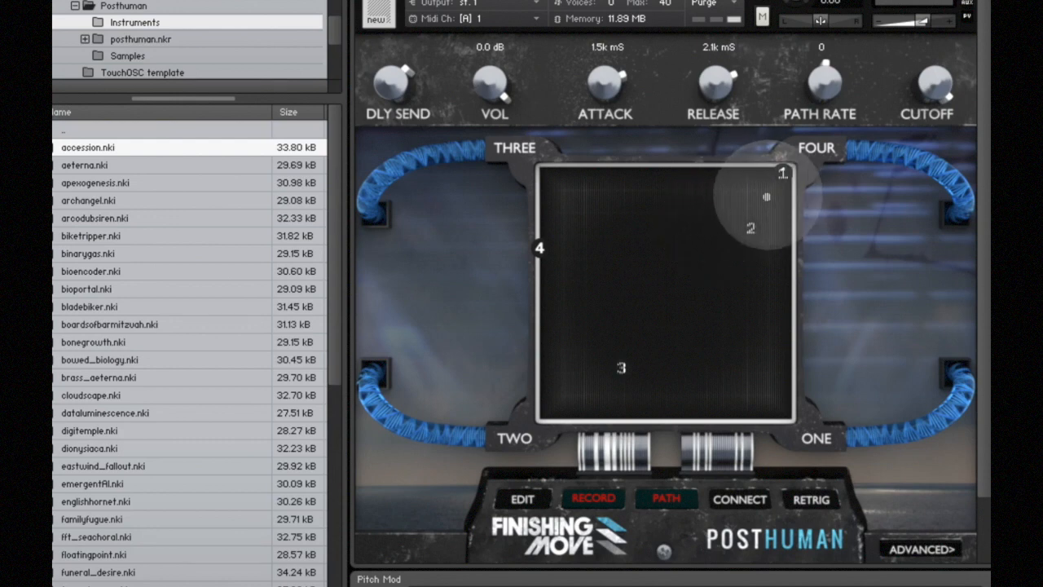
Zero the path rate and record a new path by moving the blend lower left, upper centre and right.
click(766, 196)
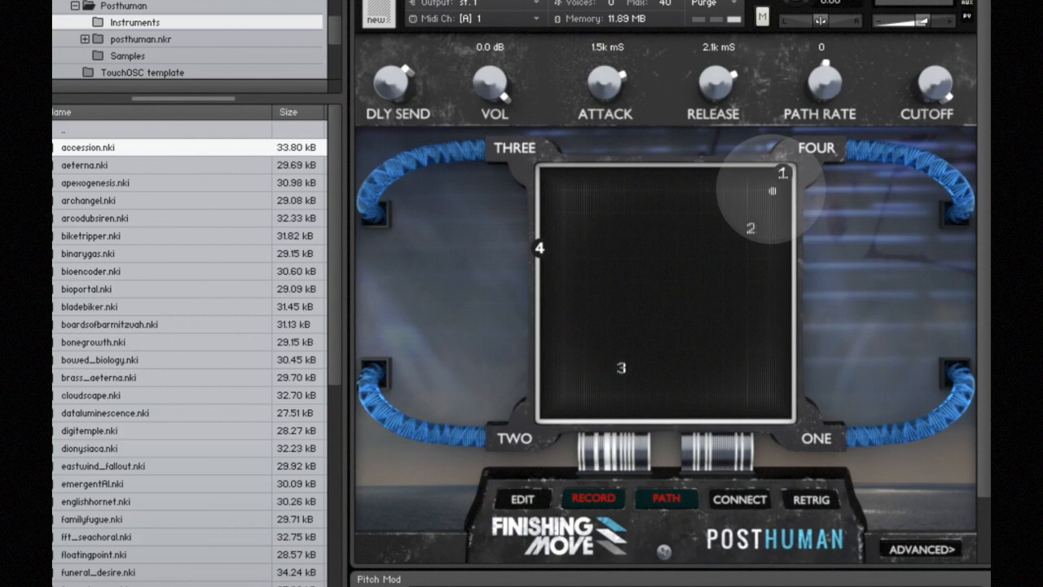
click(769, 188)
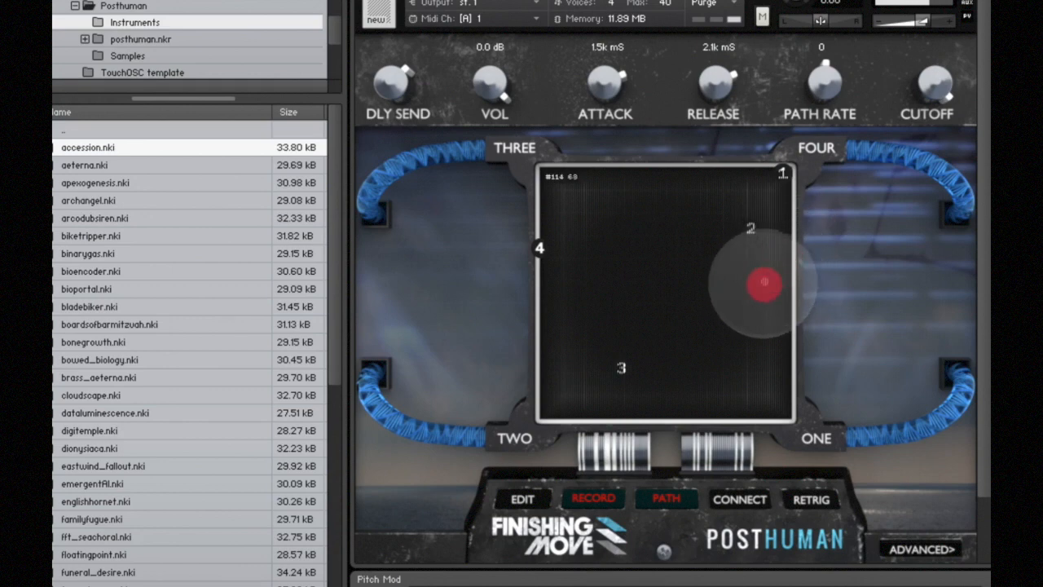
drag(763, 284, 613, 348)
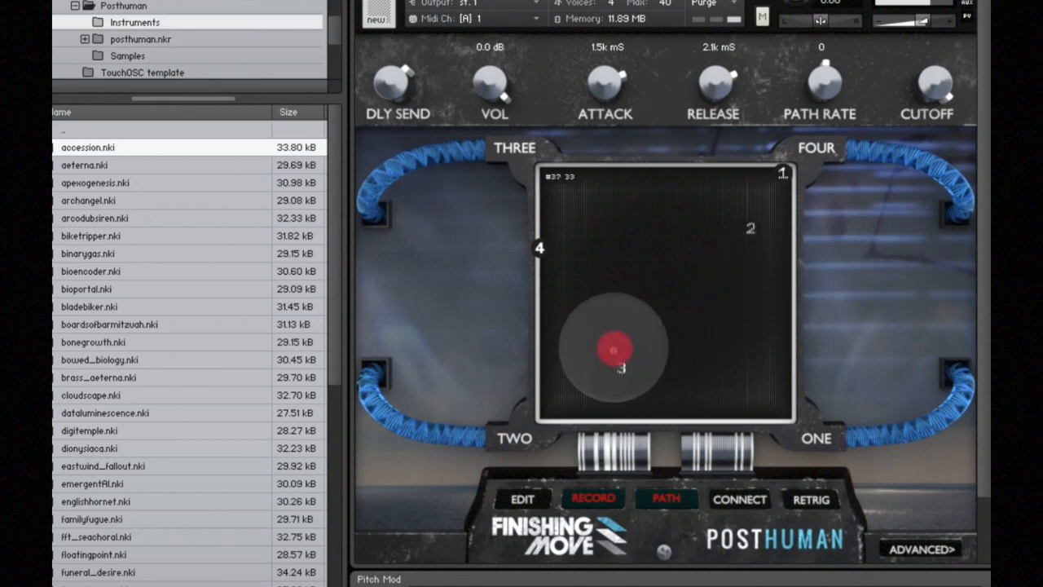
drag(617, 346, 681, 251)
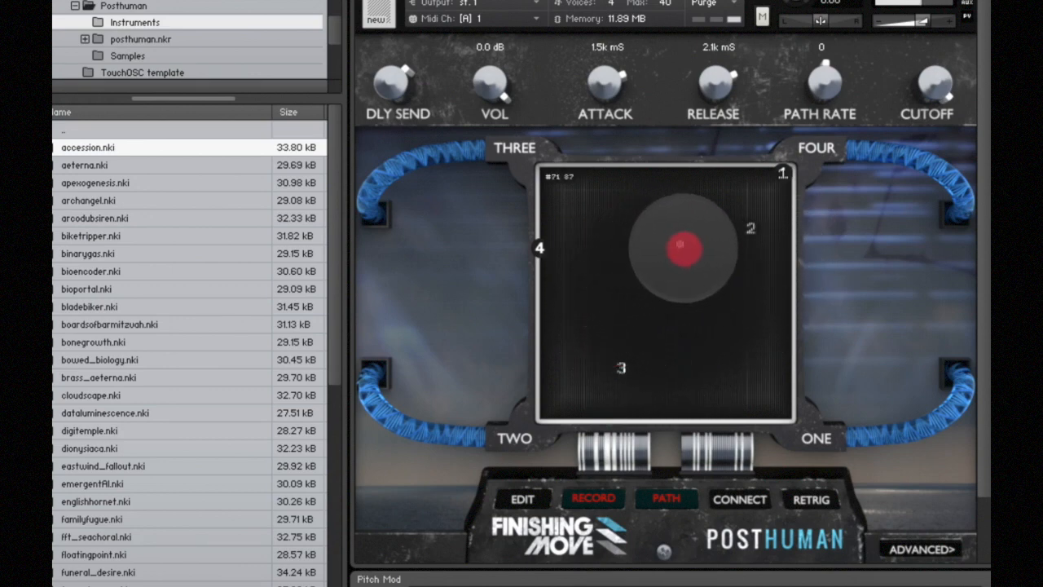
drag(682, 248, 766, 320)
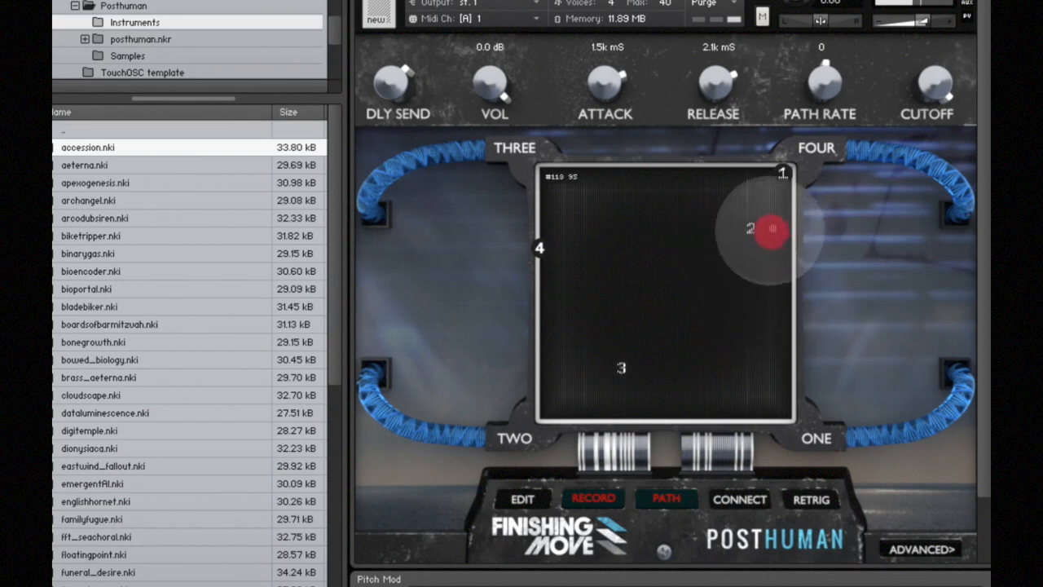
drag(769, 231, 683, 218)
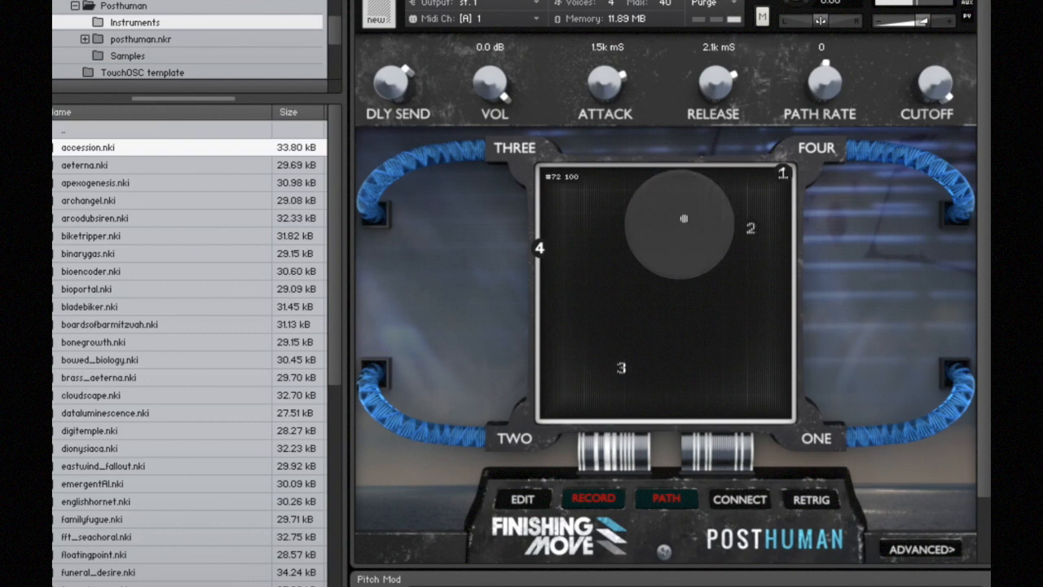
drag(683, 219, 685, 269)
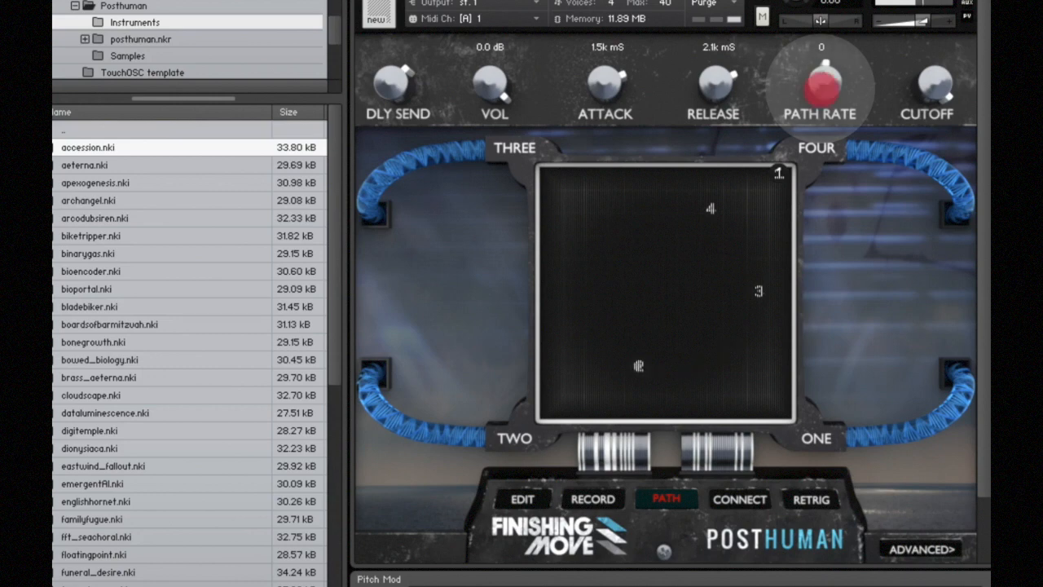
Raise the path rate to 53.
drag(822, 85, 821, 32)
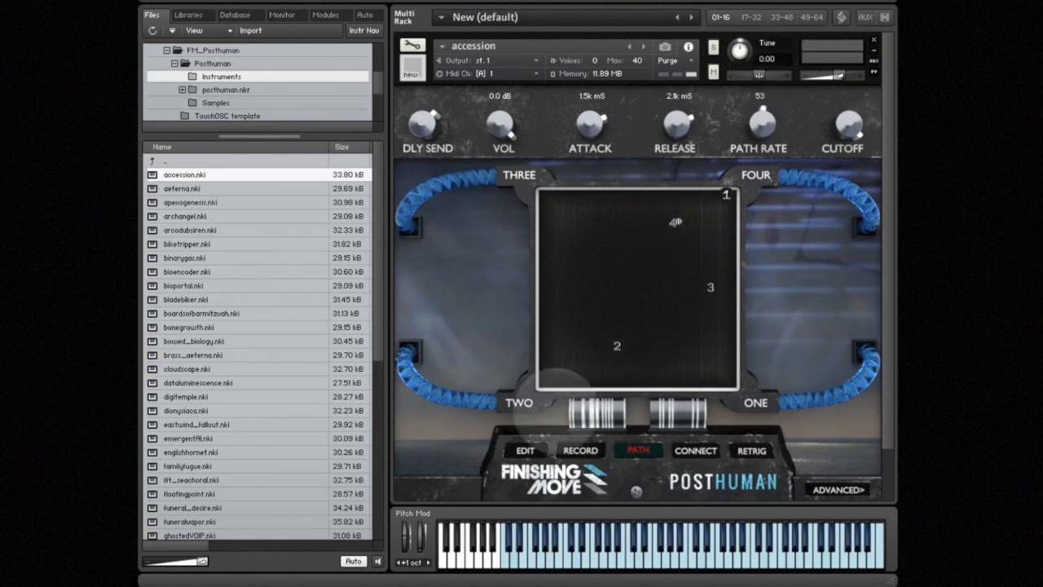
Enable path editing and move a path point toward a pad corner.
click(524, 450)
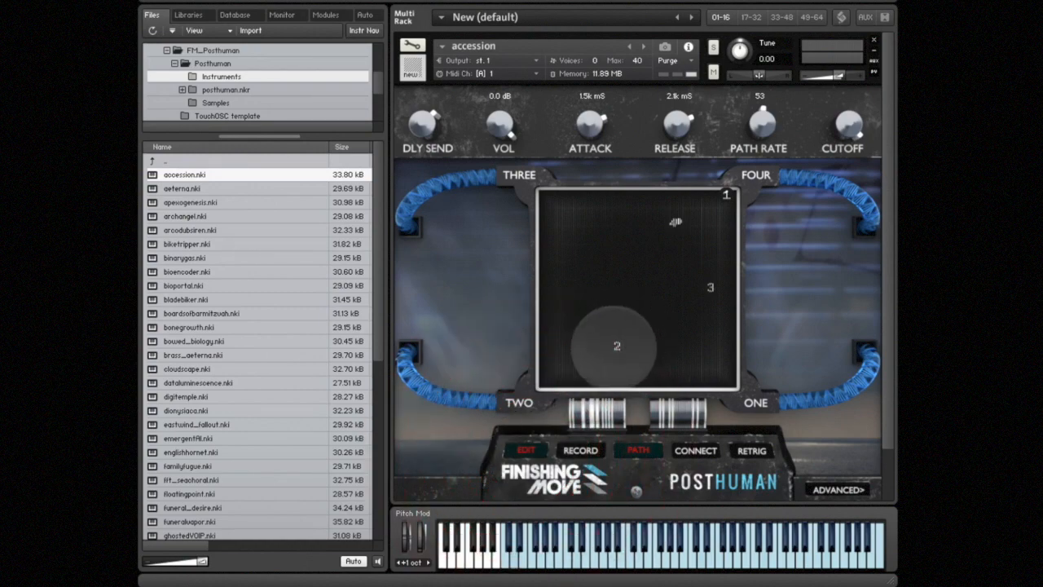
drag(616, 346, 541, 189)
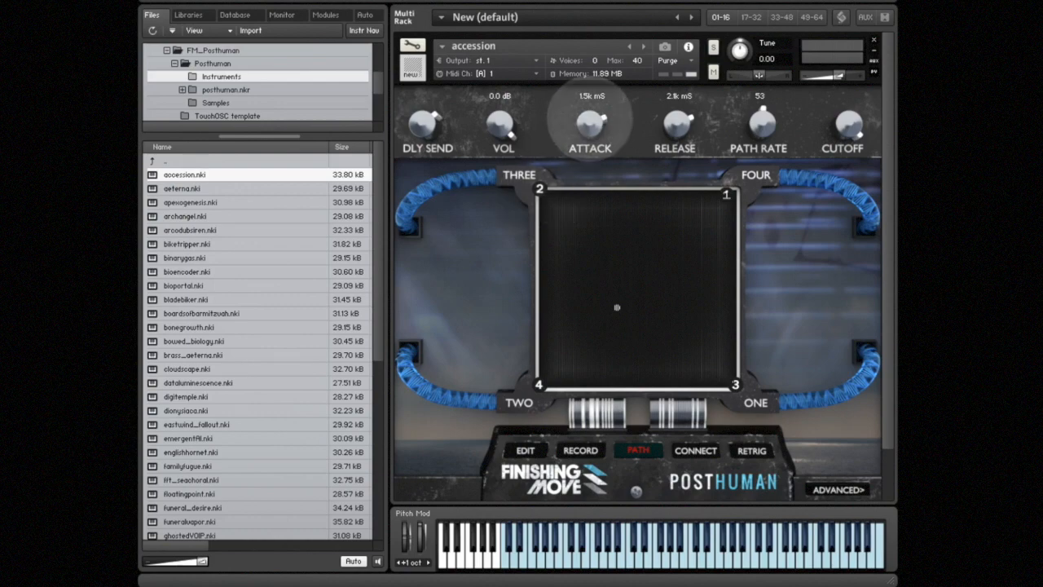
Turn the release knob up and fine-tune the release time.
drag(675, 127, 675, 97)
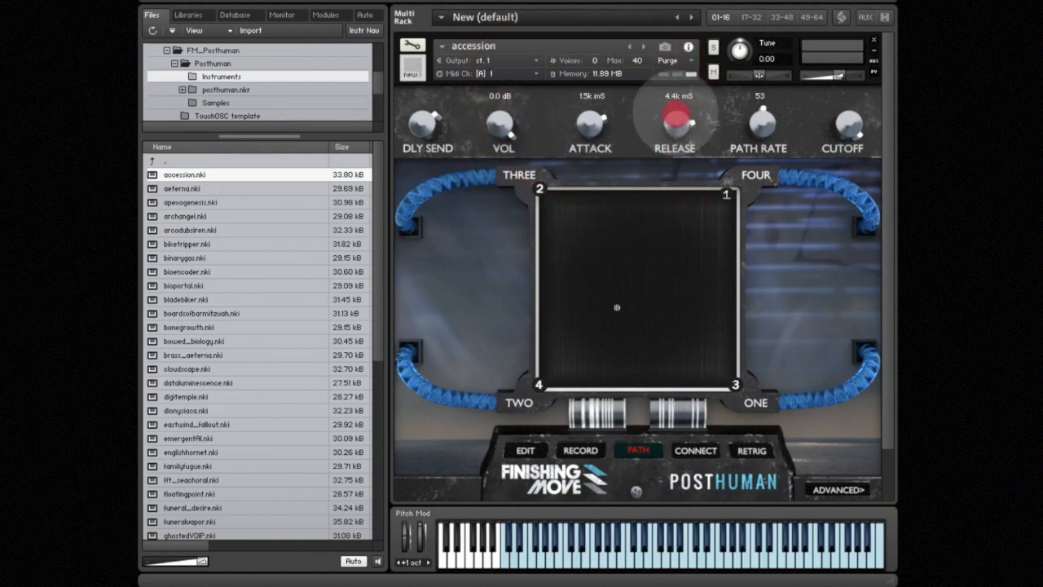
drag(675, 123, 675, 143)
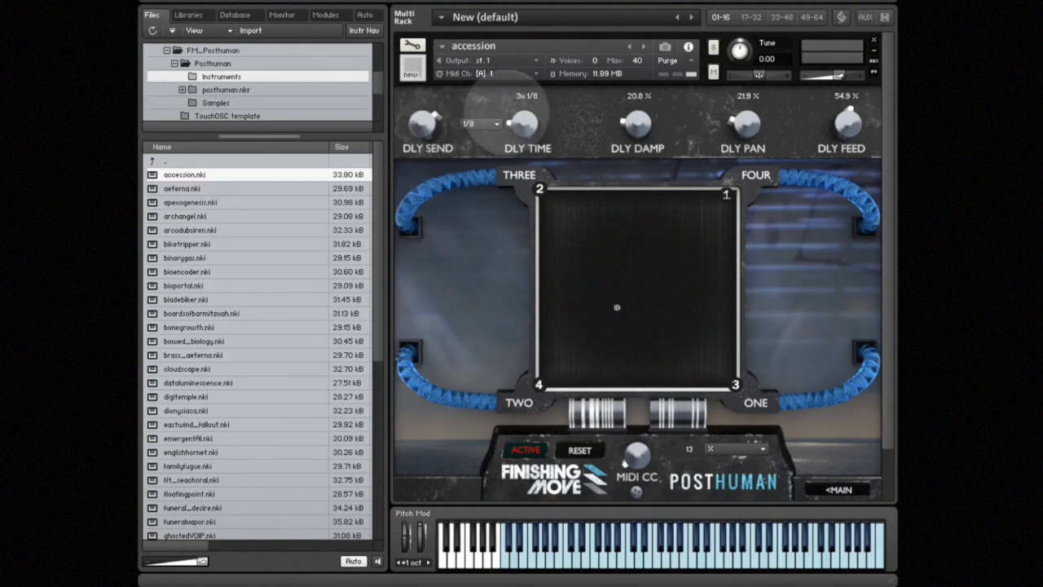
Assign the X parameter to a MIDI CC number and toggle the assignment active.
click(497, 117)
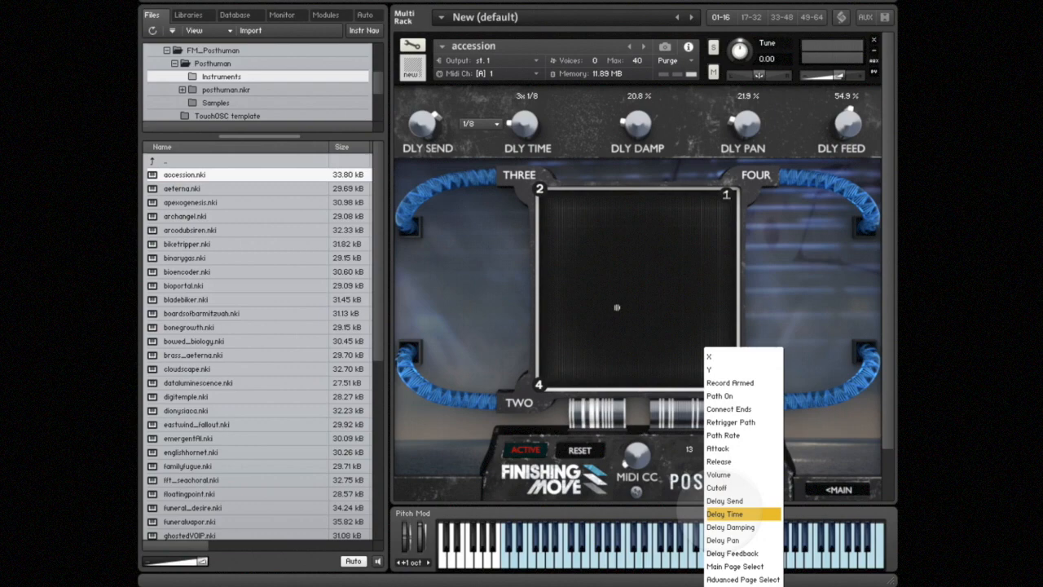
mouse_move(731, 383)
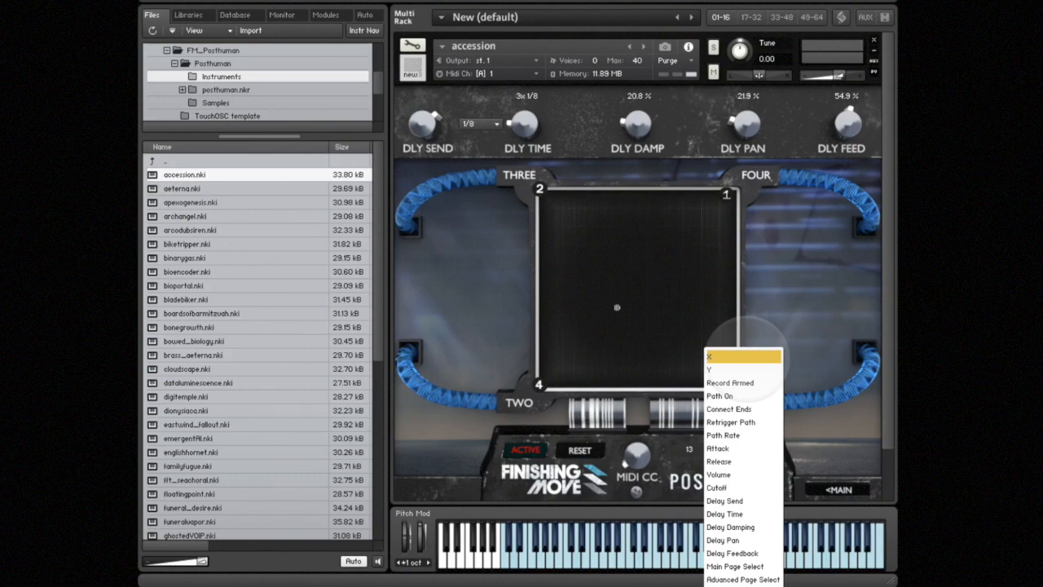
click(714, 356)
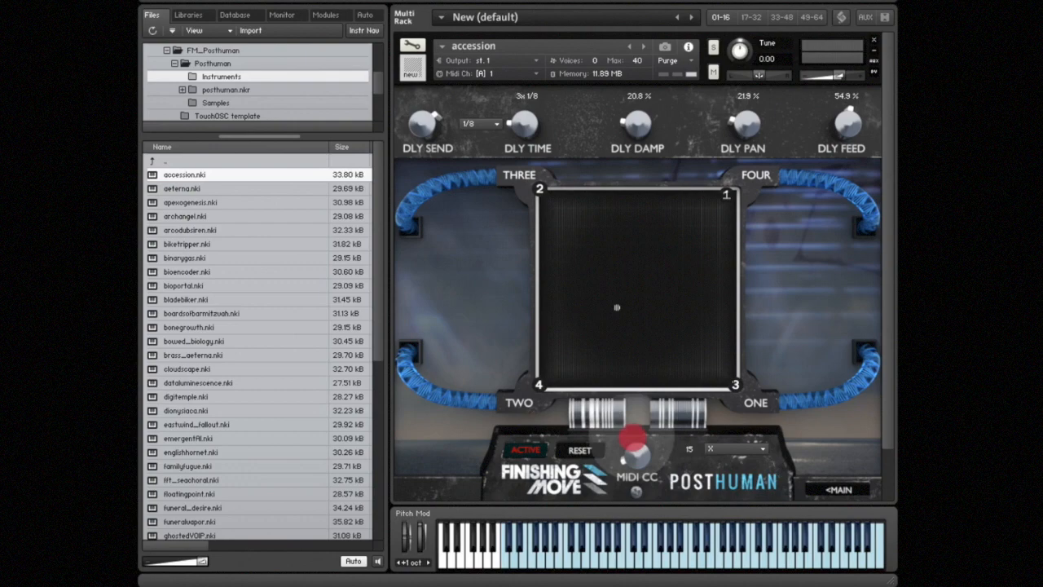
drag(639, 449, 639, 473)
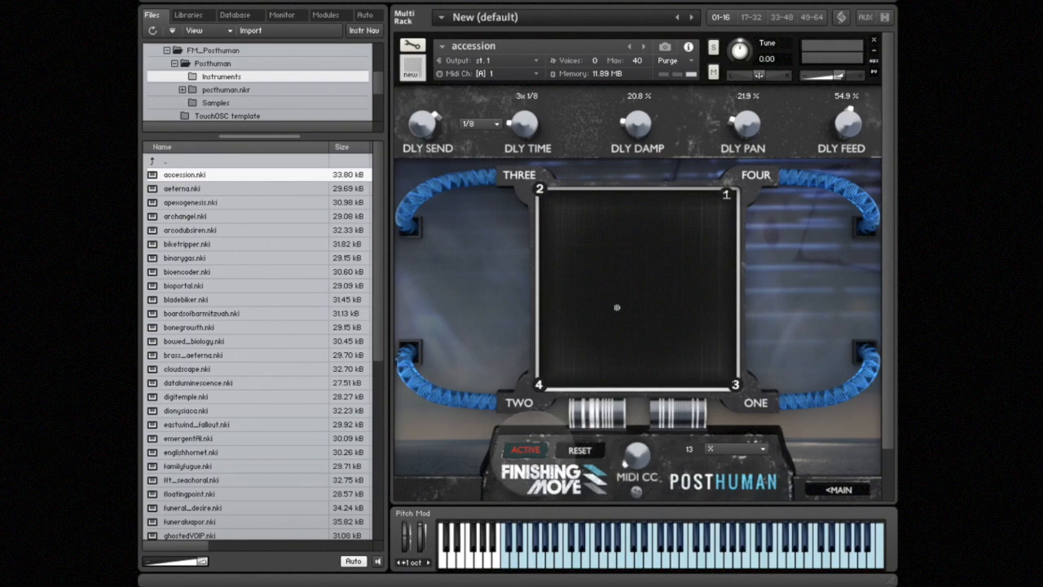
click(525, 451)
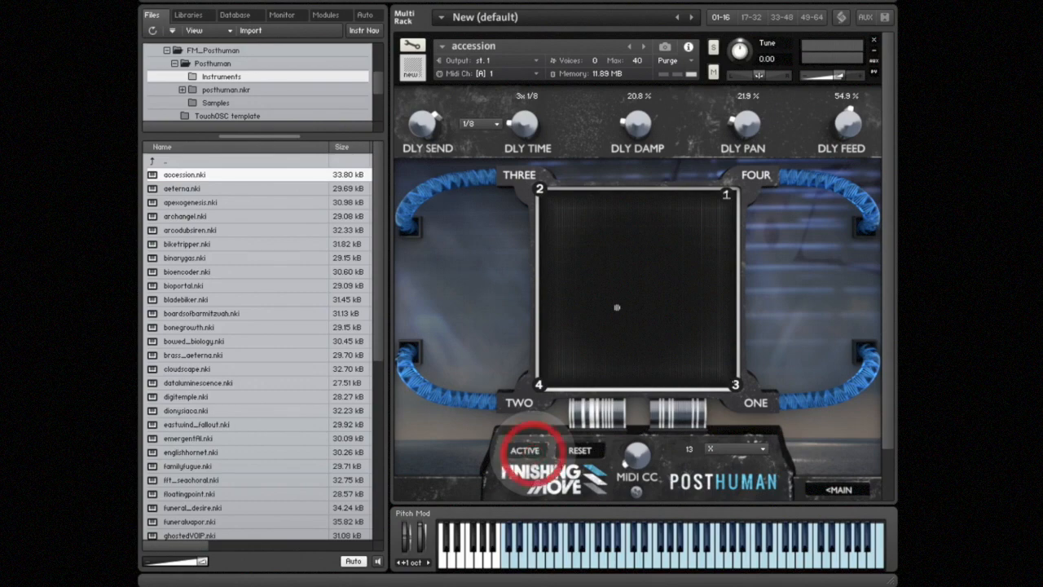
click(528, 451)
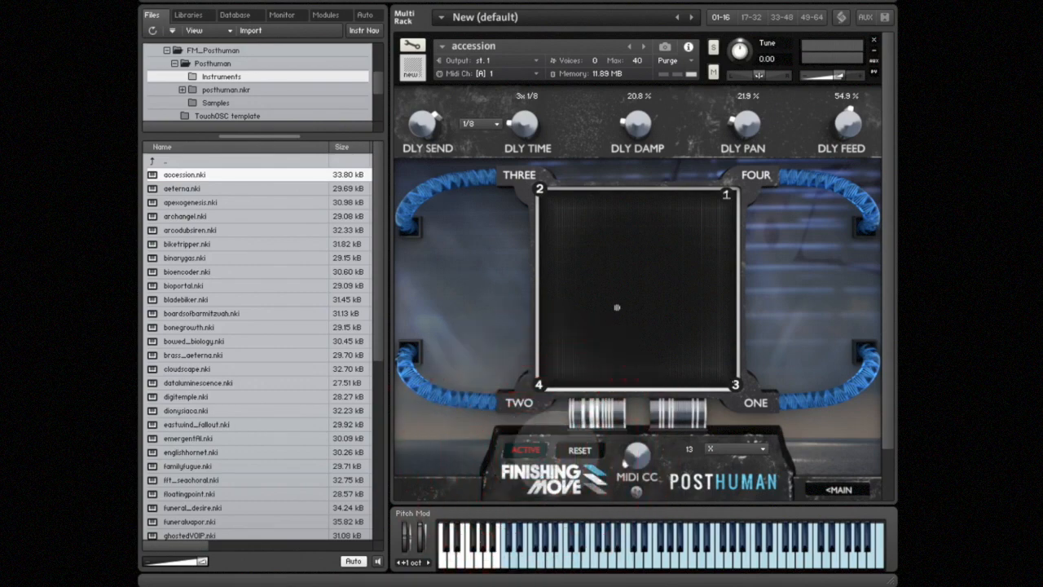
Load aeterna.nki into the rack, confirming it replaces accession.
drag(635, 443, 636, 427)
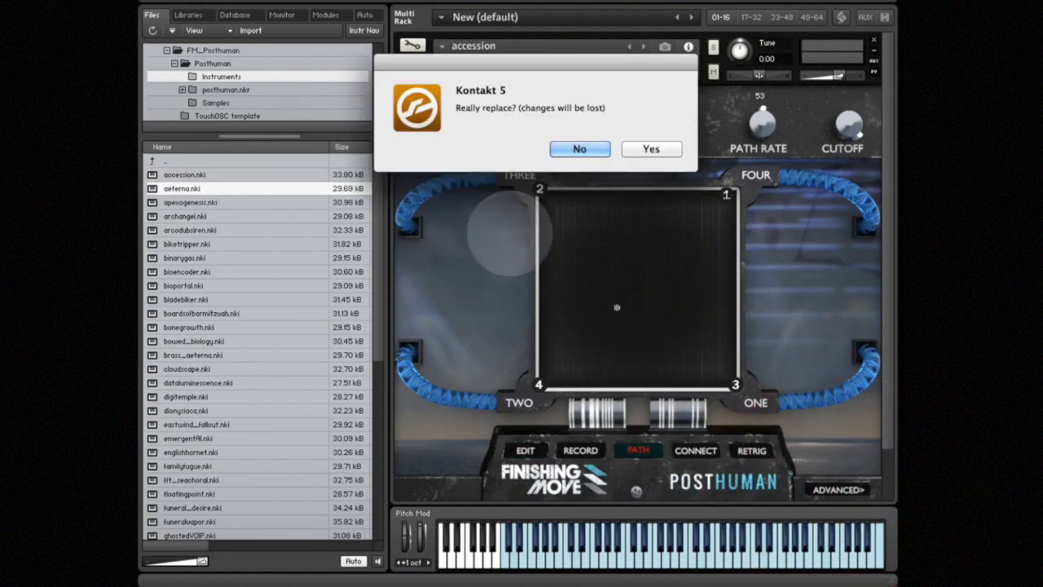
click(650, 149)
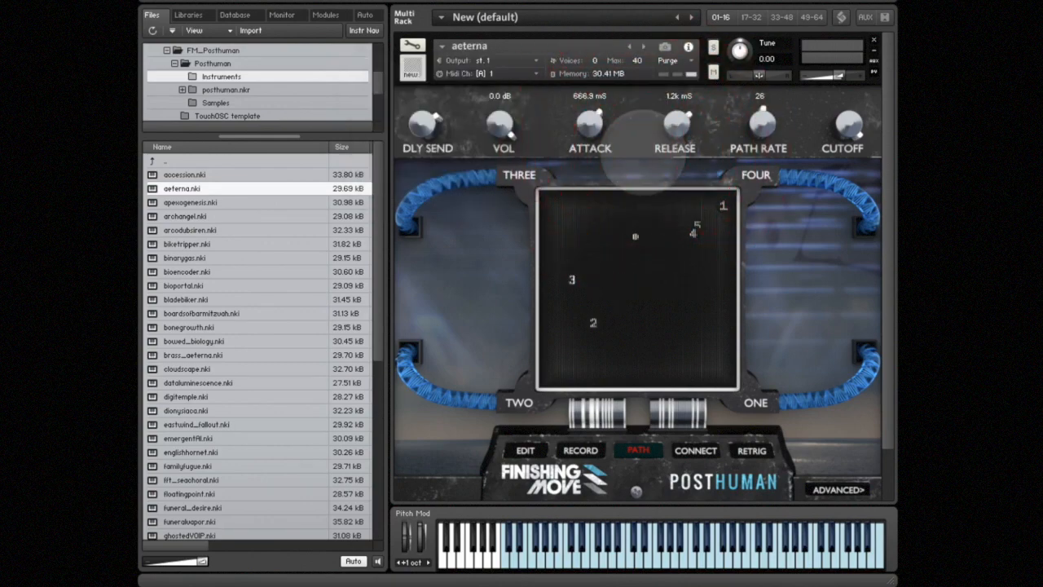